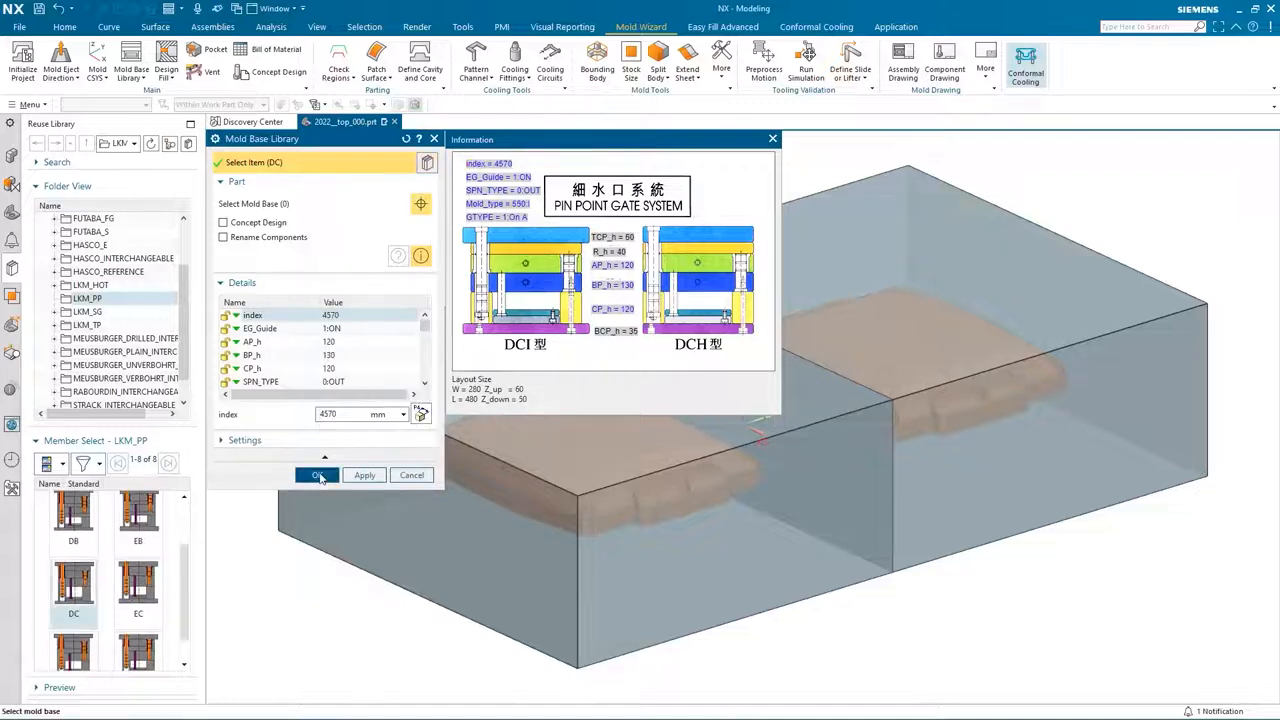
# Step: Confirm the Mold Base Library to load the LKM_PP DC mold base around the two-cavity layout
pyautogui.click(316, 474)
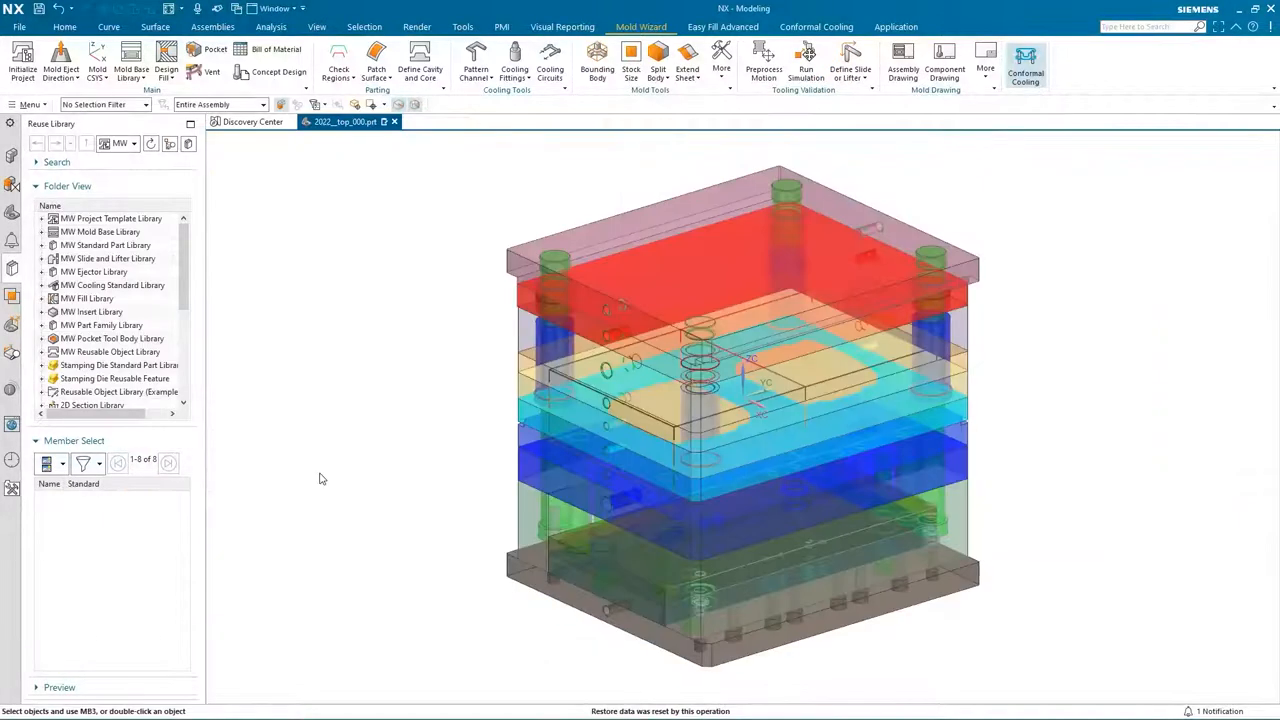